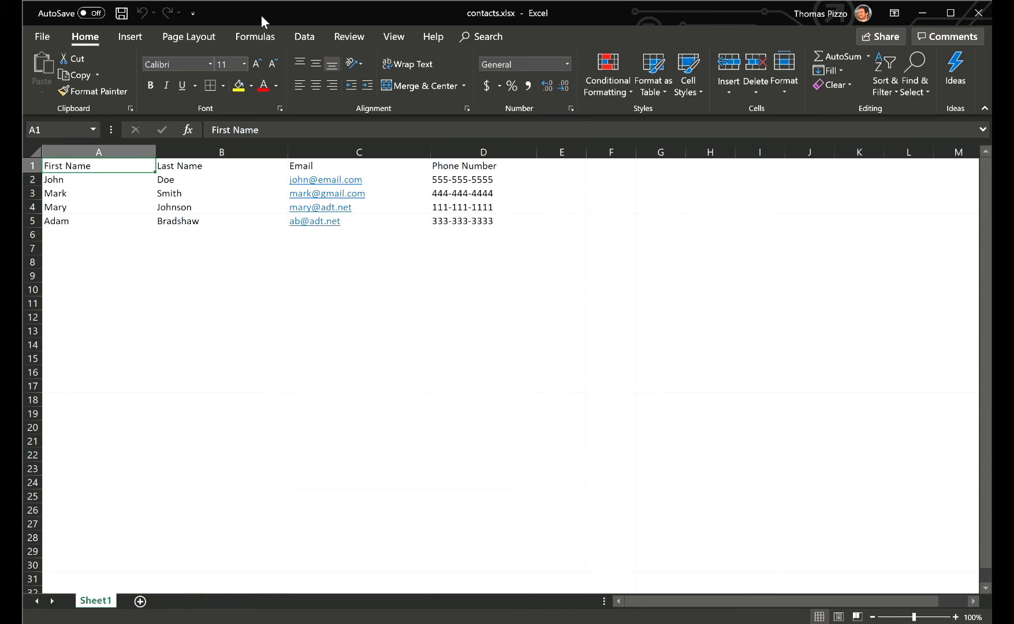
{"action": "mouse_move", "coordinate": [201, 179]}
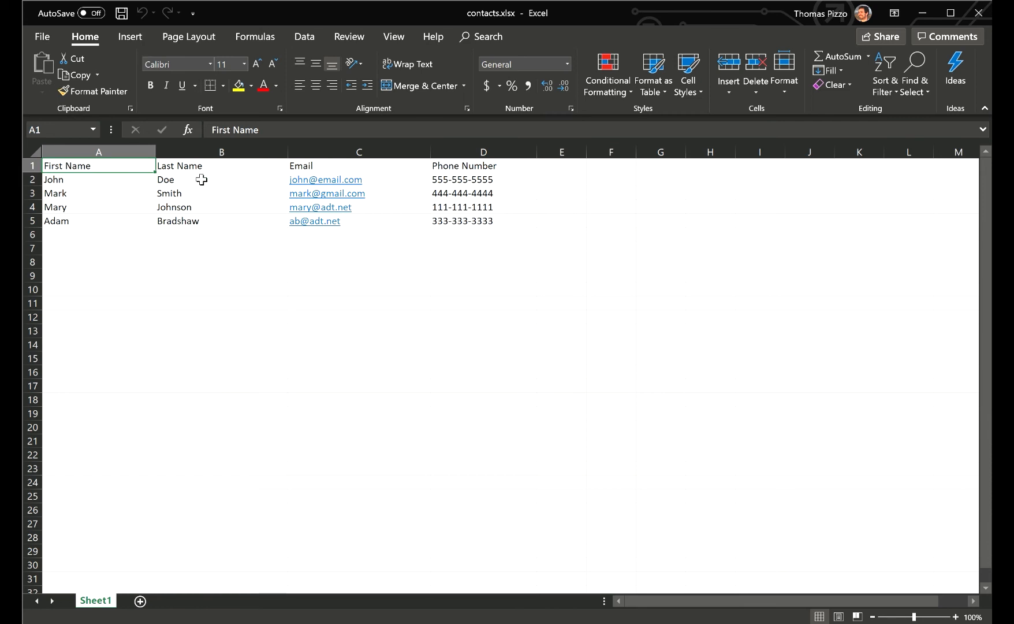
- Review the Email, Last Name and phone columns in contacts.xlsx, then go to the Axiom contacts list
{"action": "left_click", "coordinate": [358, 166]}
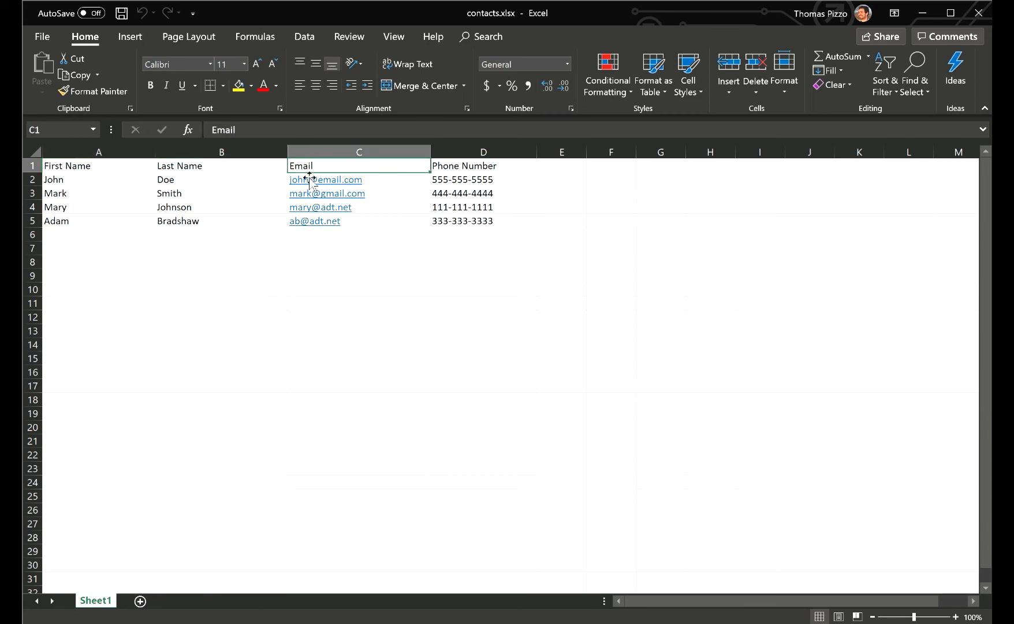
{"action": "left_click", "coordinate": [221, 166]}
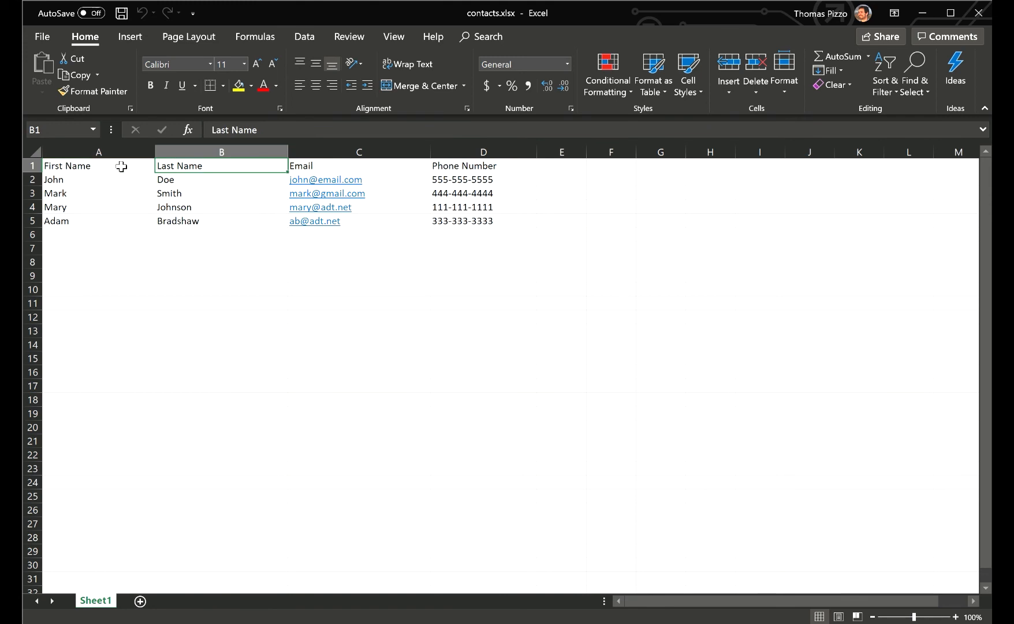
{"action": "left_click", "coordinate": [482, 179]}
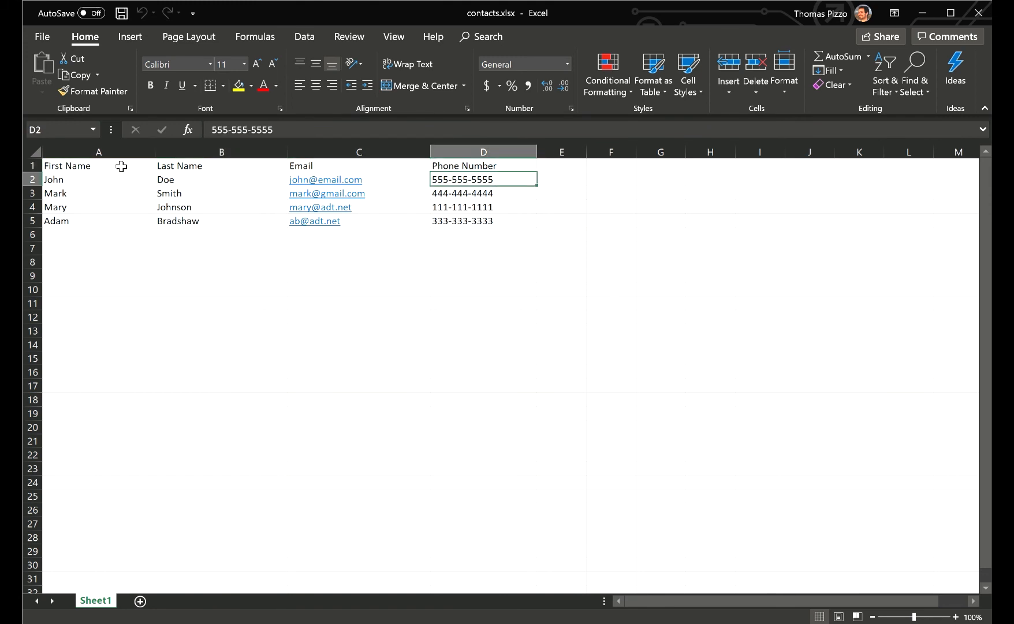
{"action": "left_click", "coordinate": [98, 208]}
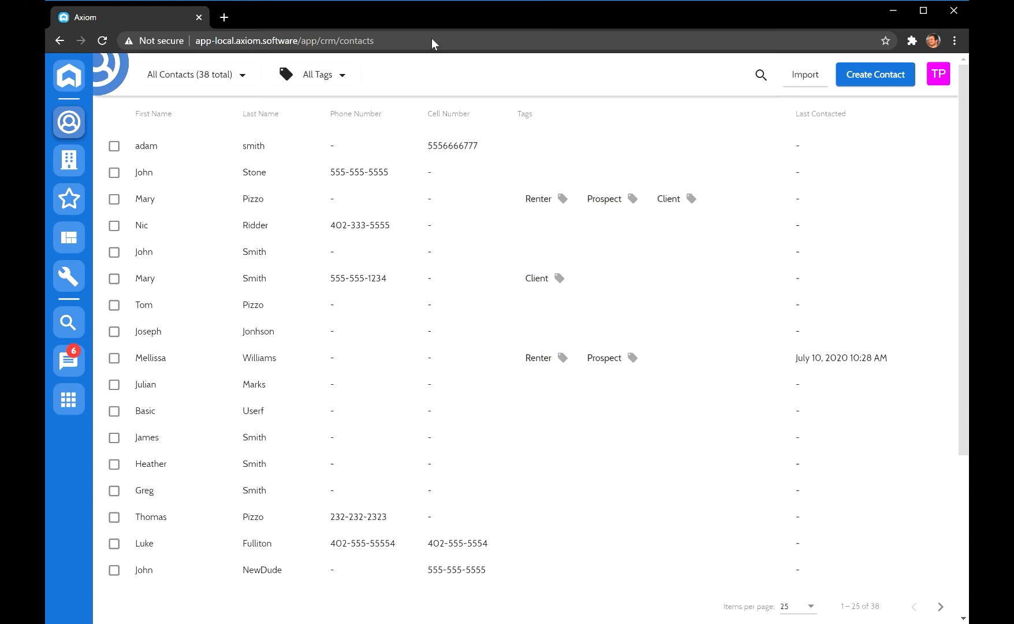
{"action": "mouse_move", "coordinate": [115, 146]}
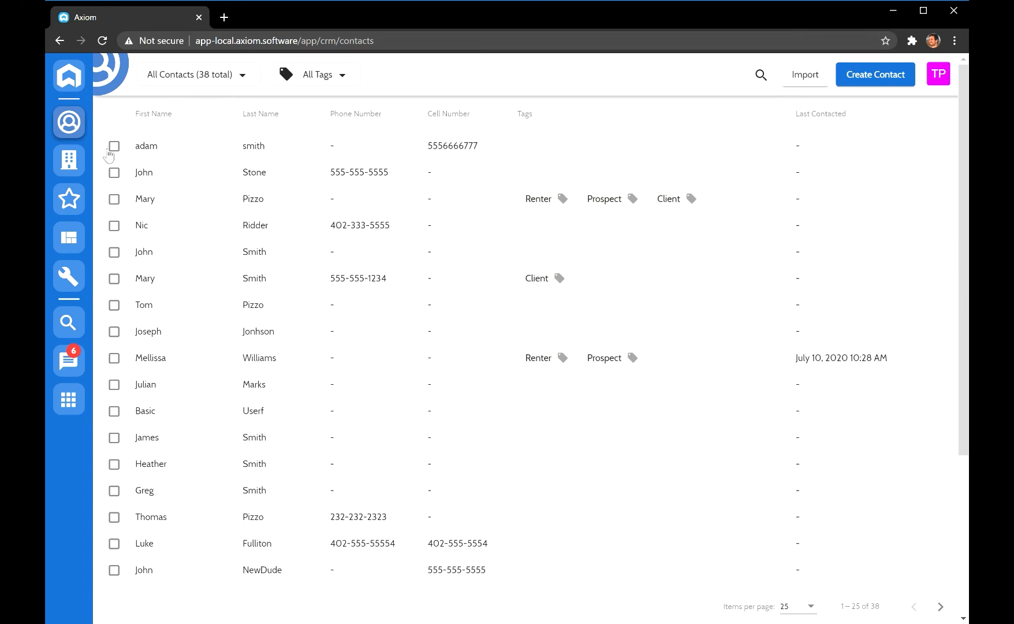
{"action": "mouse_move", "coordinate": [813, 87]}
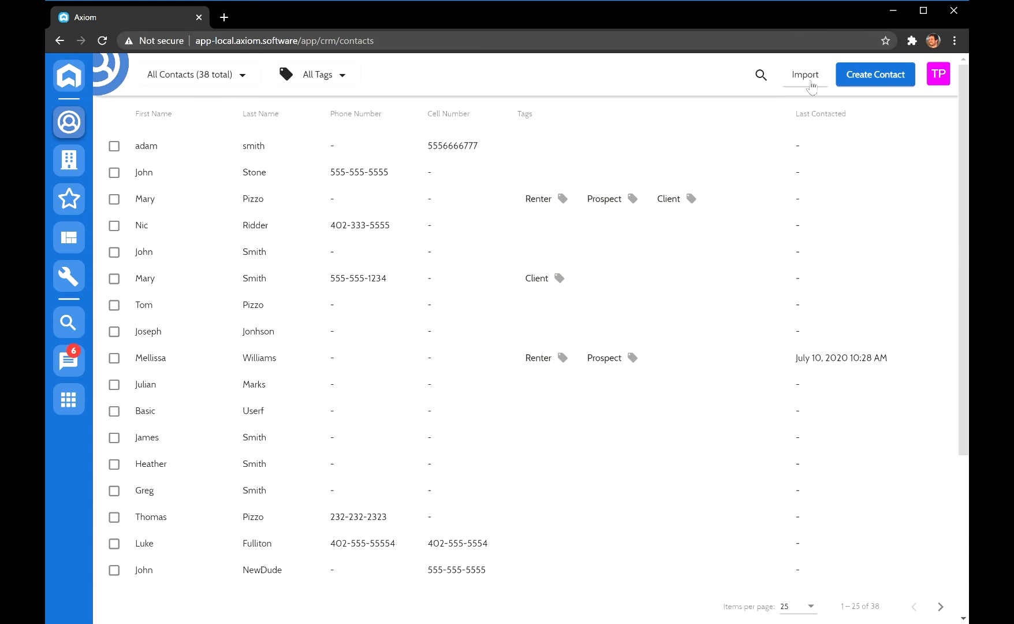
- Start a contact import in Axiom and choose the spreadsheet file to upload
{"action": "left_click", "coordinate": [805, 74]}
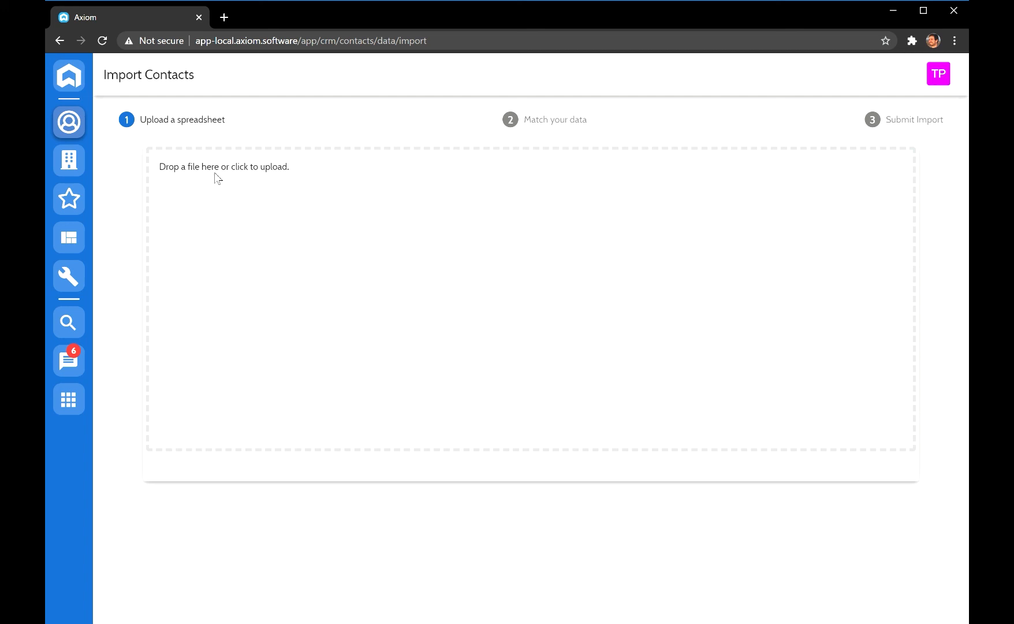
{"action": "mouse_move", "coordinate": [256, 176]}
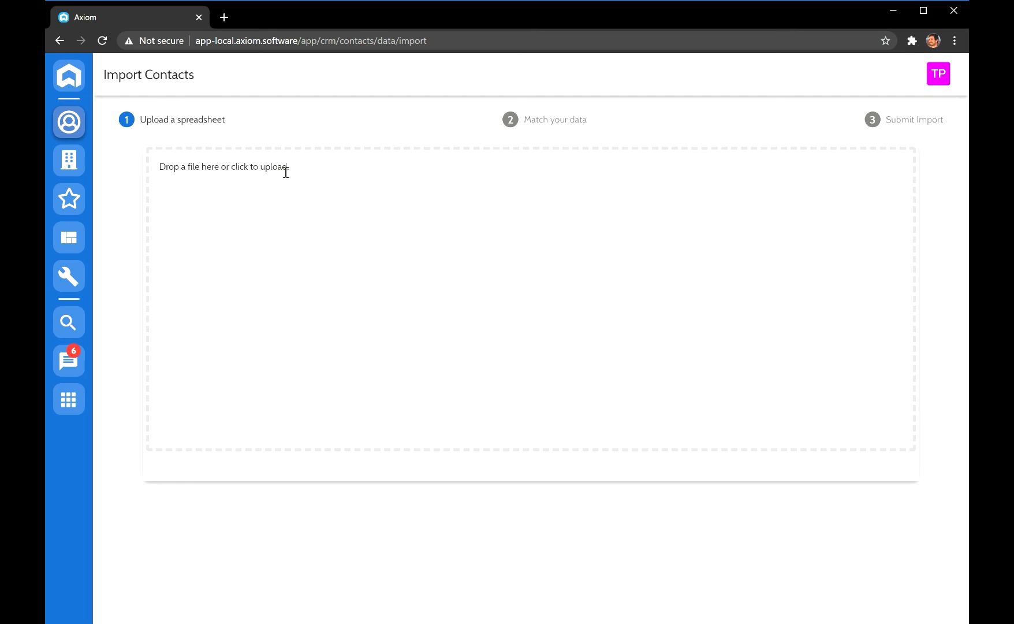
{"action": "left_click", "coordinate": [223, 166]}
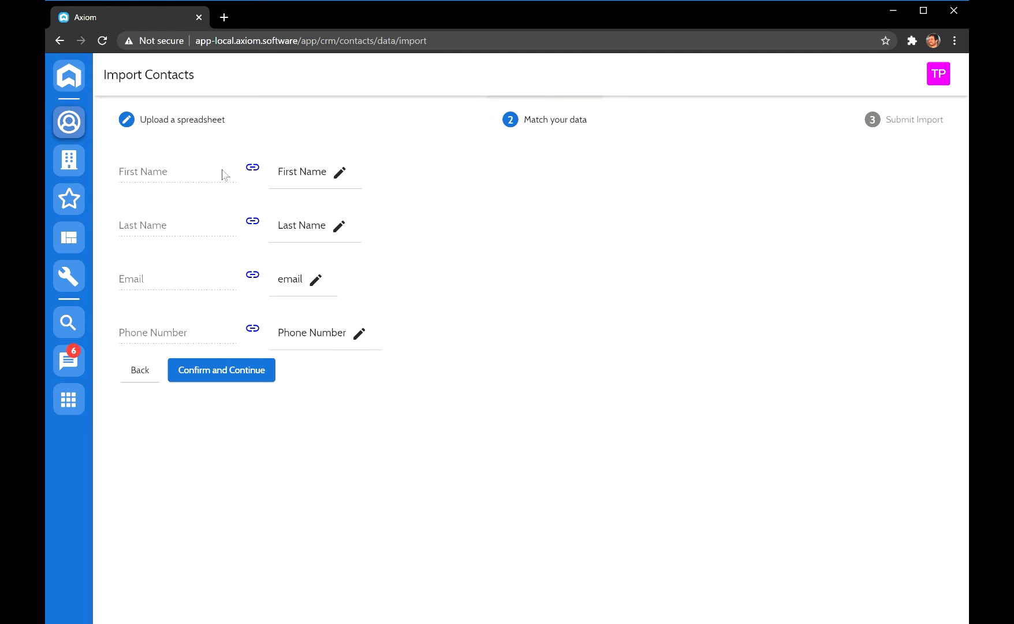
{"action": "mouse_move", "coordinate": [360, 333]}
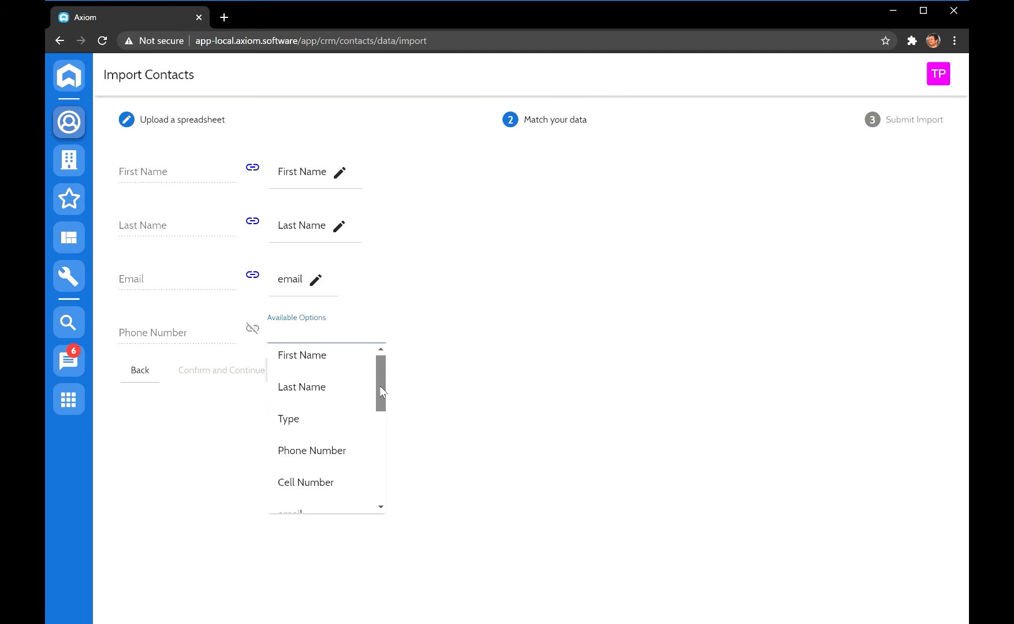
- Remap the Phone Number column to Last Contacted, confirm the matching, and submit
{"action": "scroll", "scroll_direction": "down", "scroll_amount": 3}
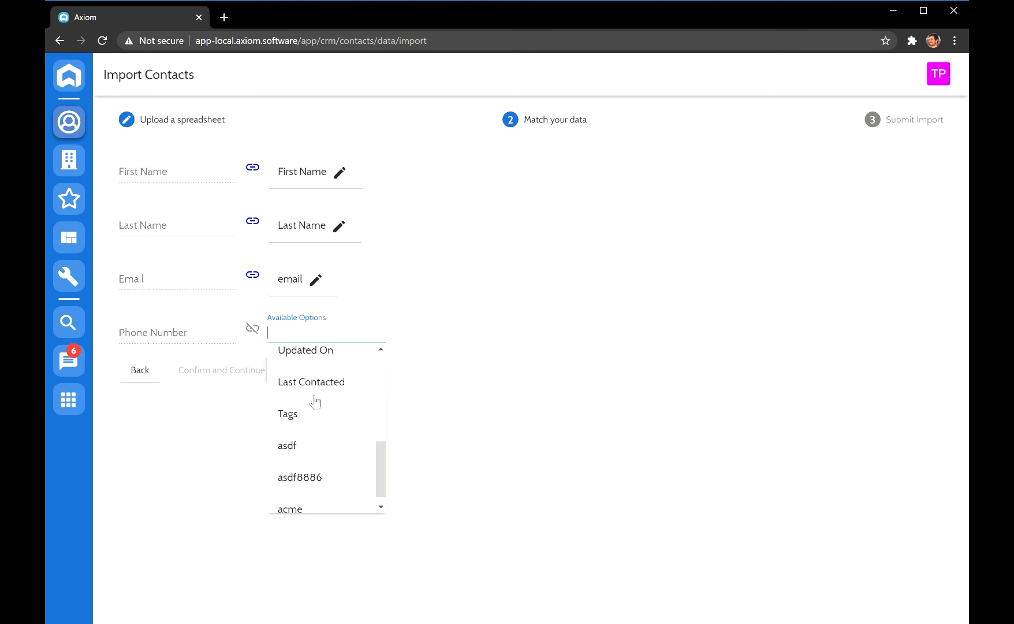
{"action": "left_click", "coordinate": [311, 382]}
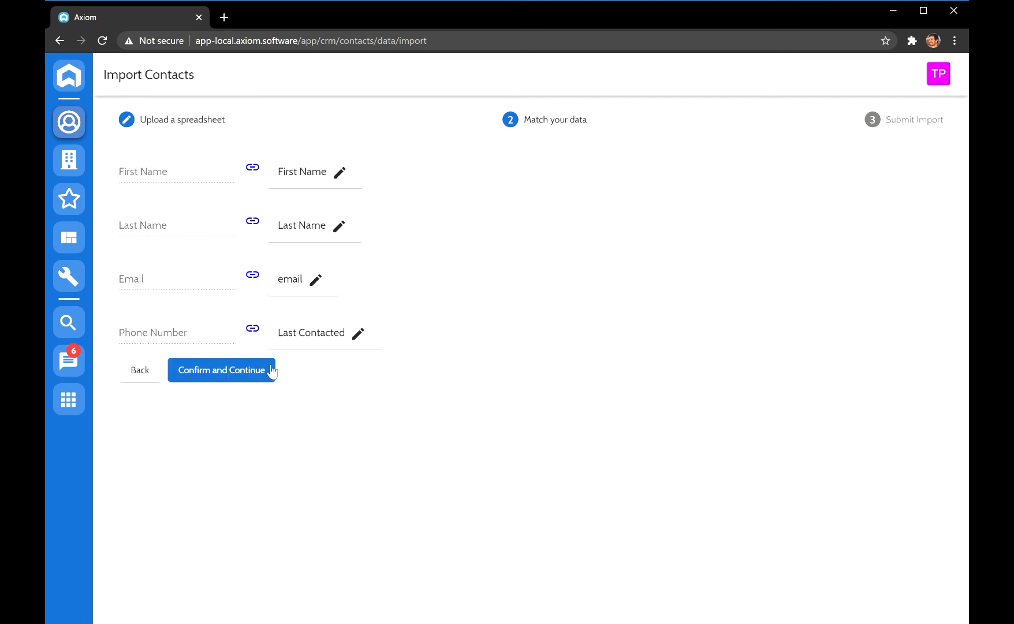
{"action": "left_click", "coordinate": [222, 370]}
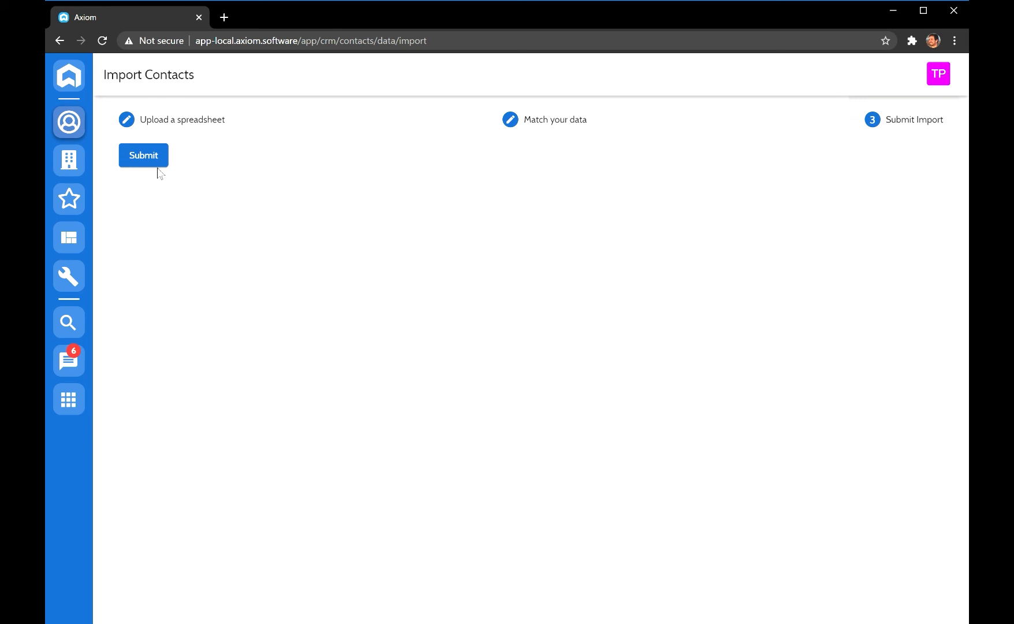
{"action": "left_click", "coordinate": [143, 156]}
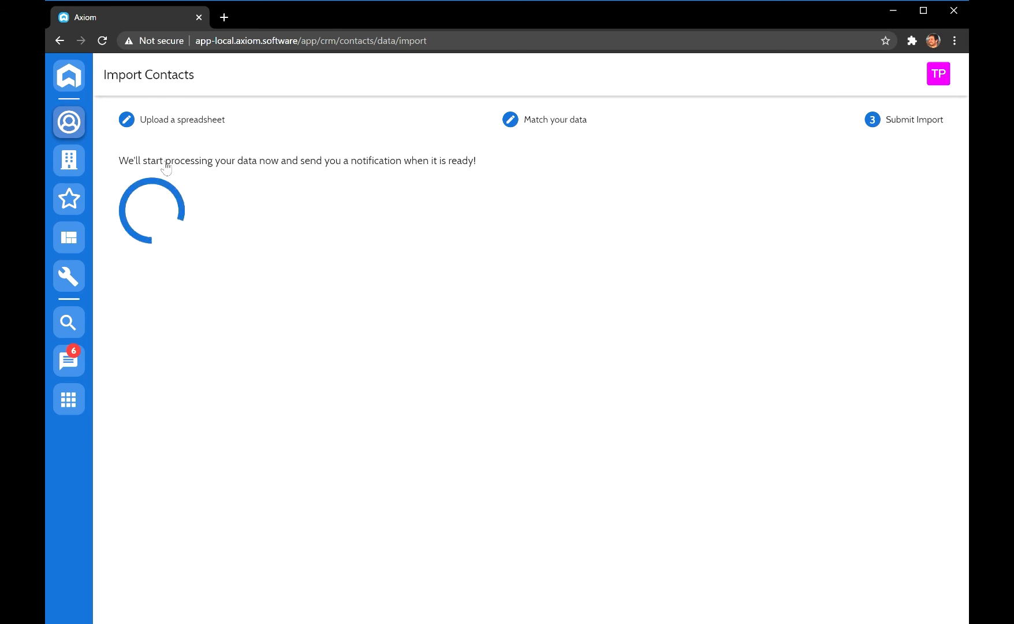